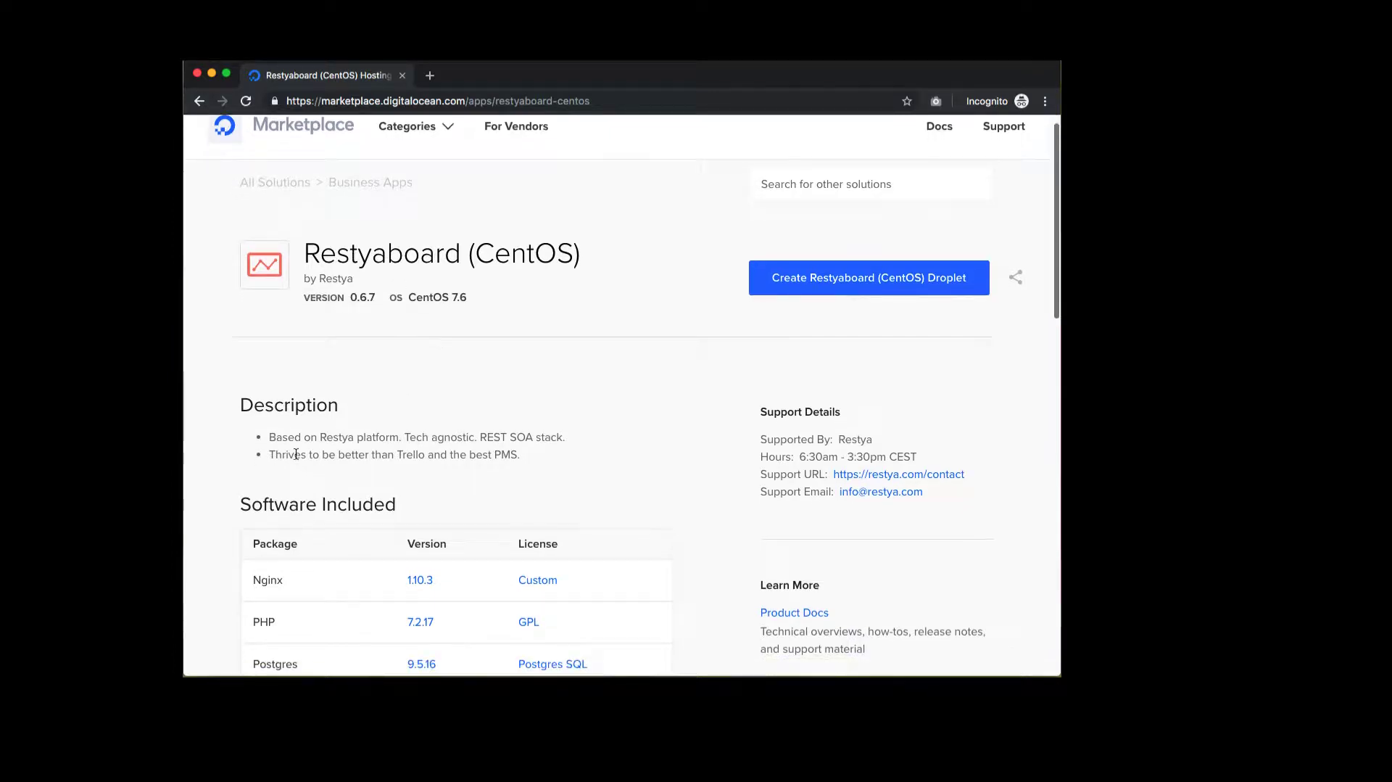
Begin a Restyaboard (CentOS) droplet and select the $5/mo Standard plan
scroll("down", 3)
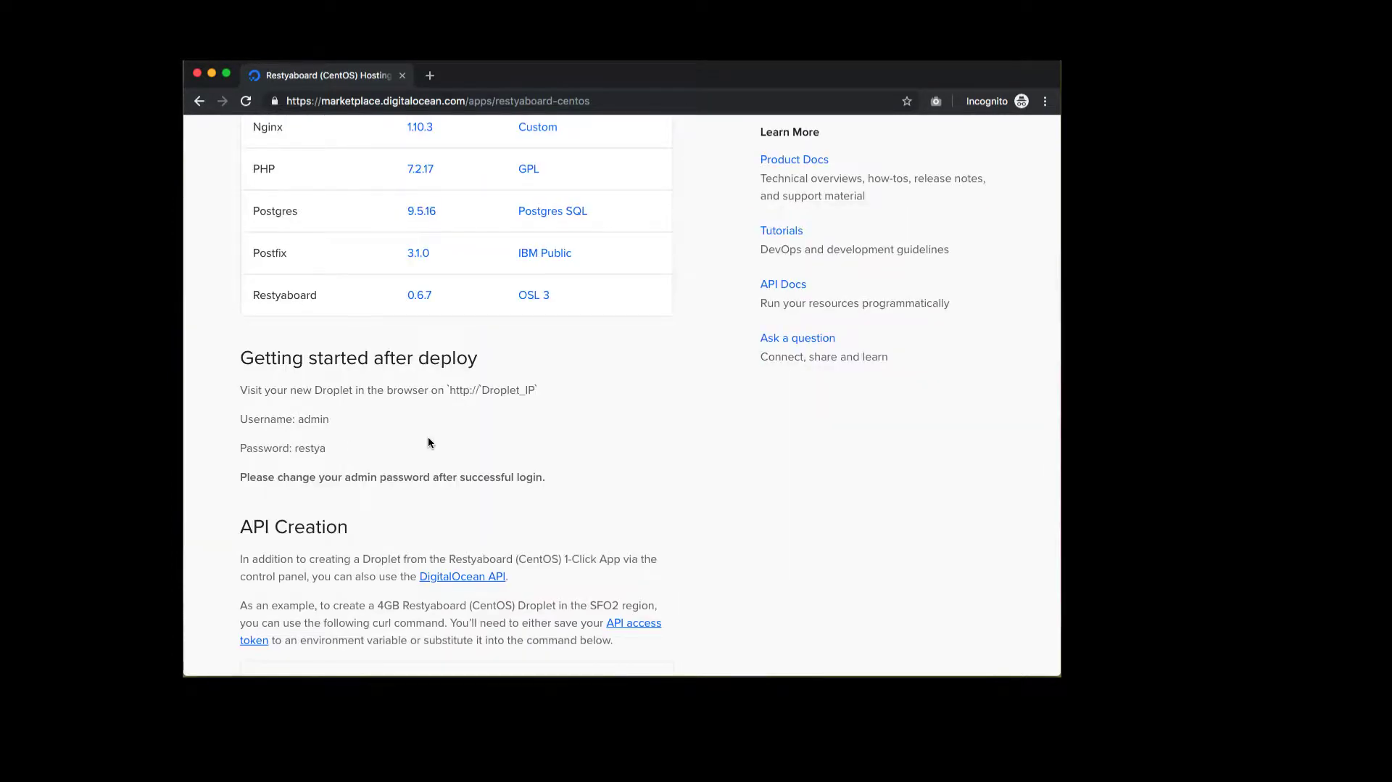
scroll("down", 3)
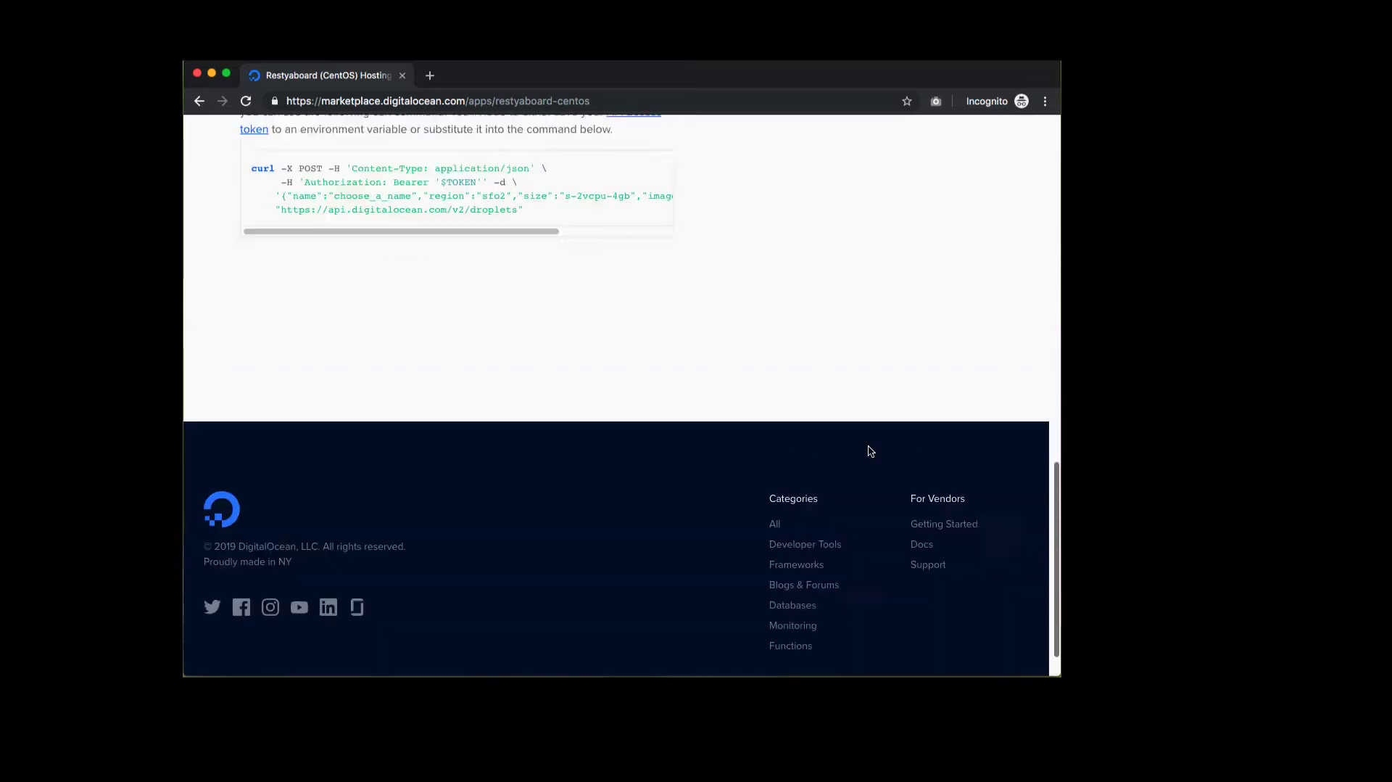
scroll("up", 3)
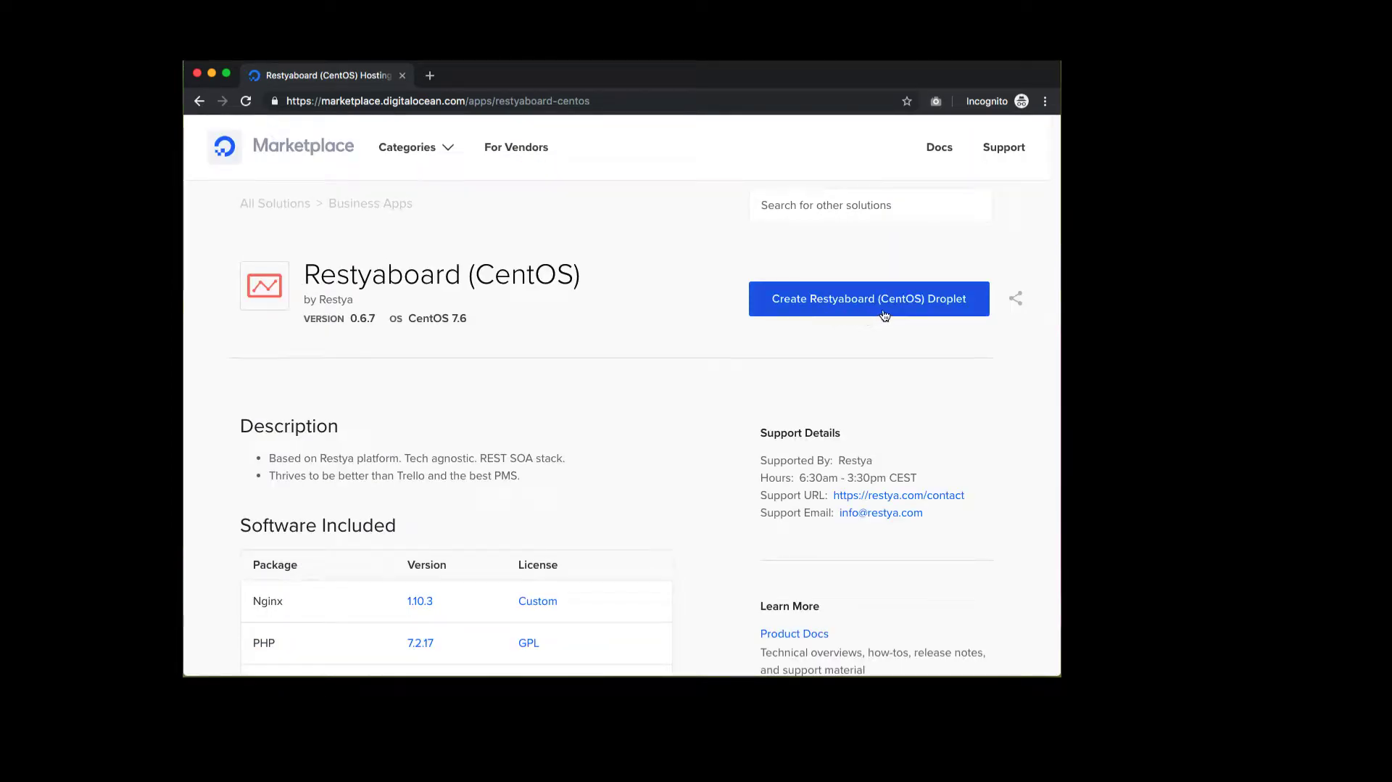
left_click(867, 297)
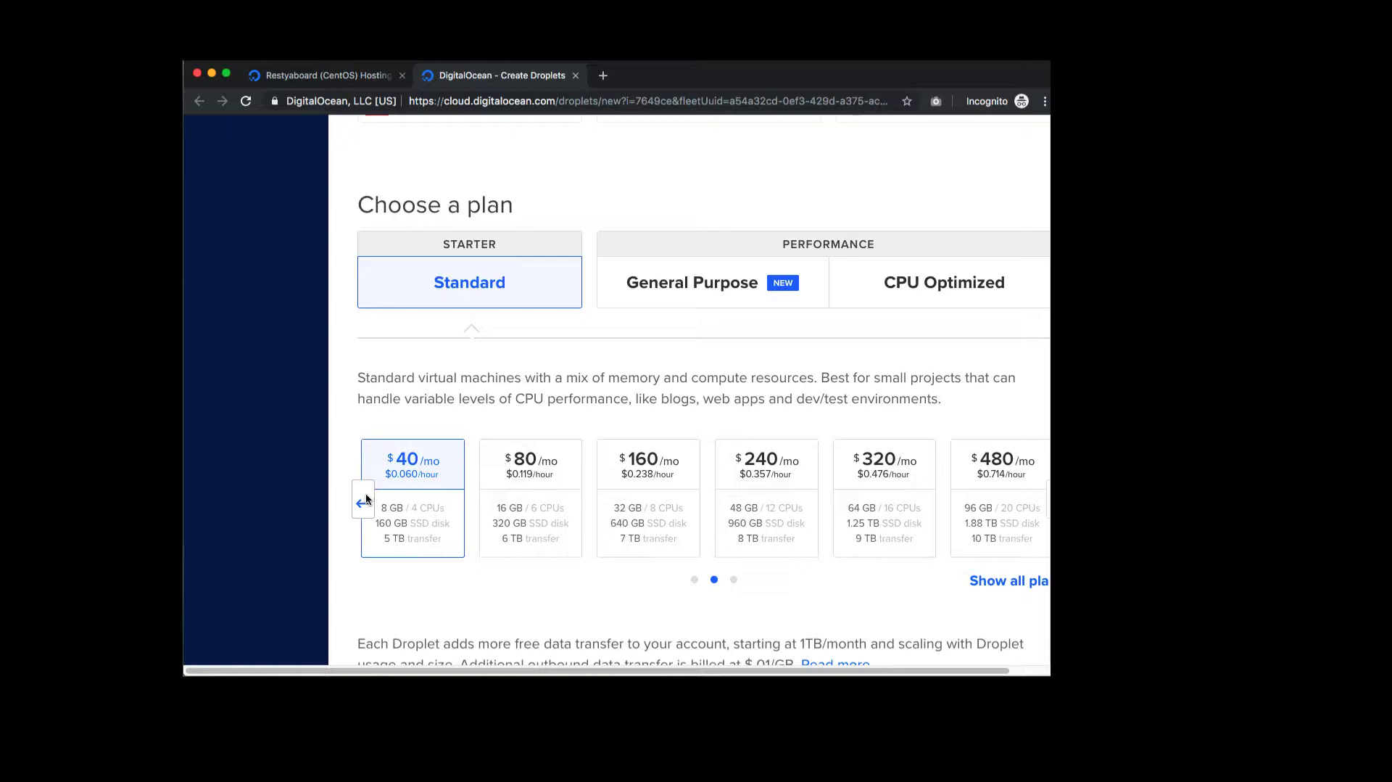
left_click(364, 500)
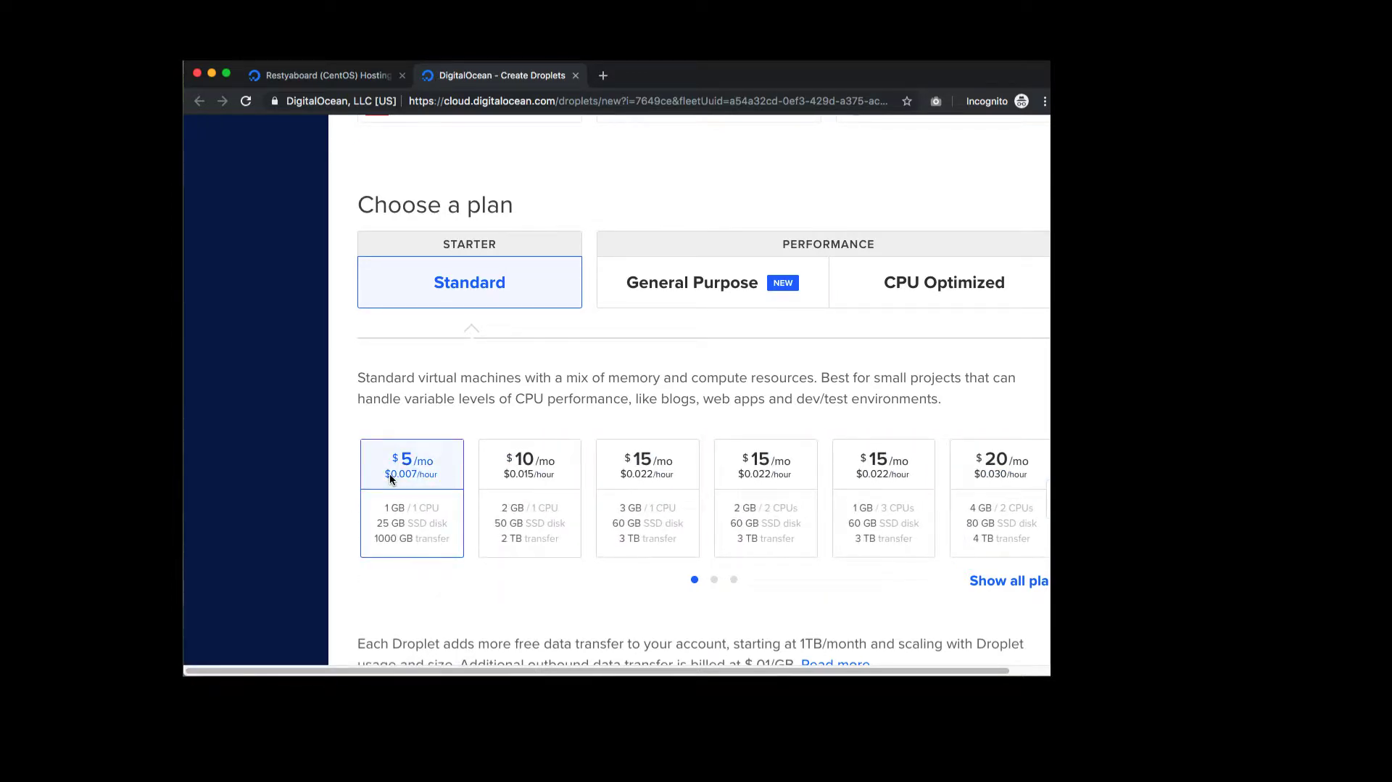
scroll("down", 3)
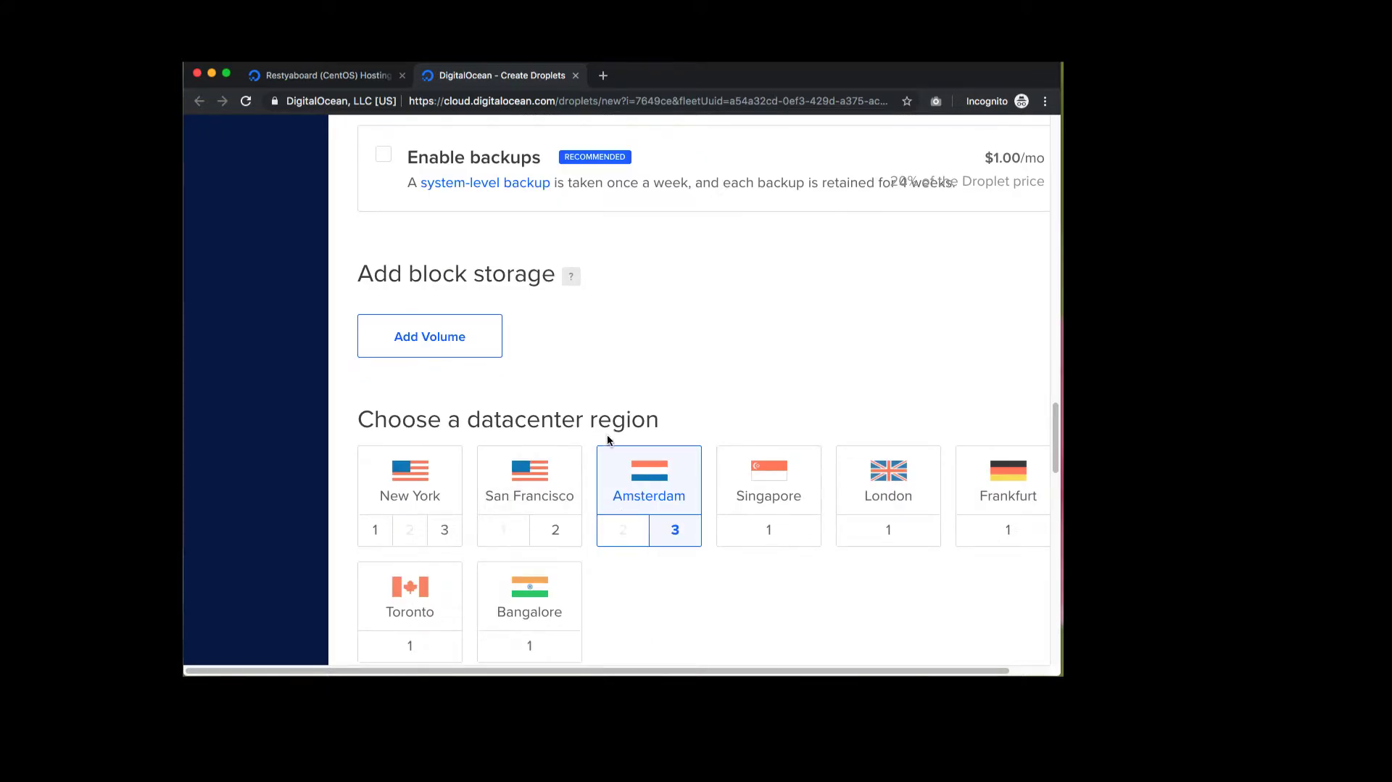
Create the Amsterdam 3 droplet with one-time password login in the Hosted Apps project
scroll("down", 3)
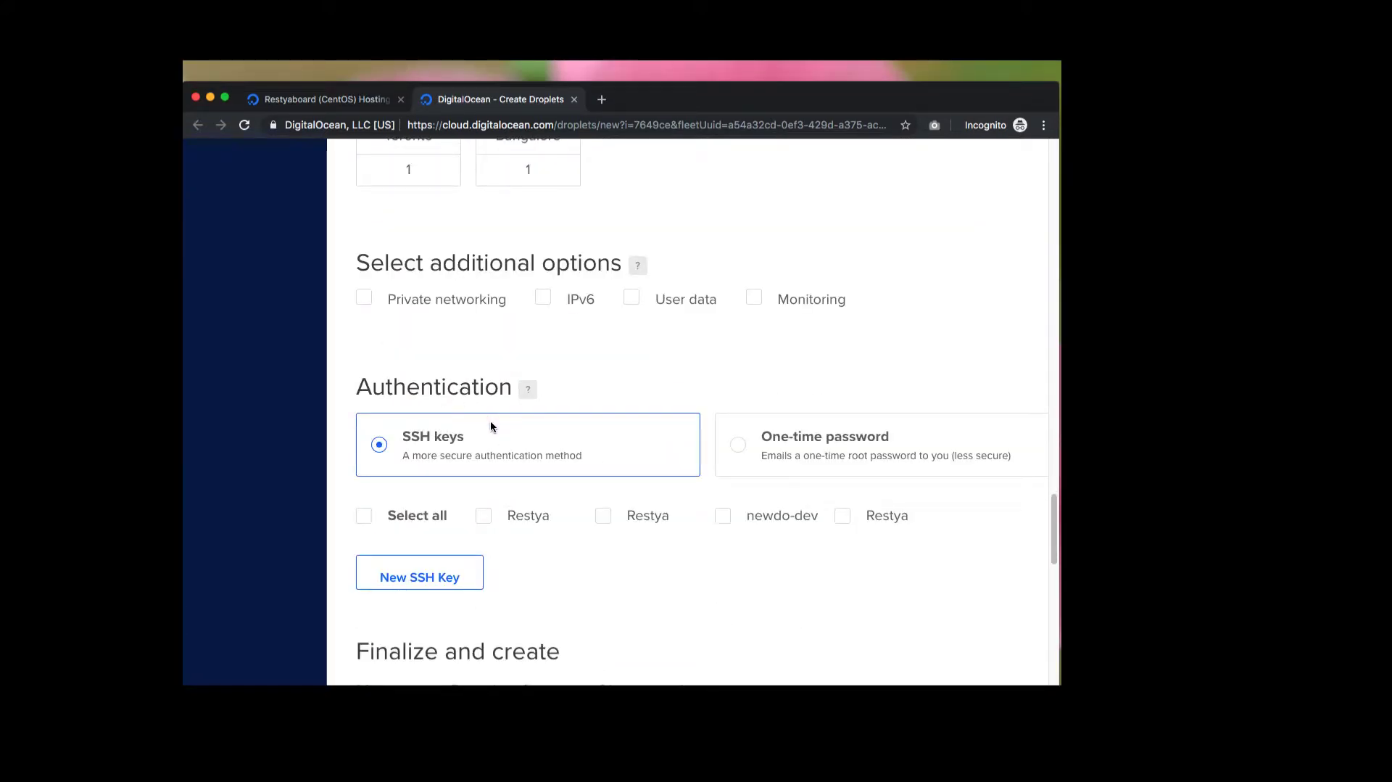
mouse_move(511, 433)
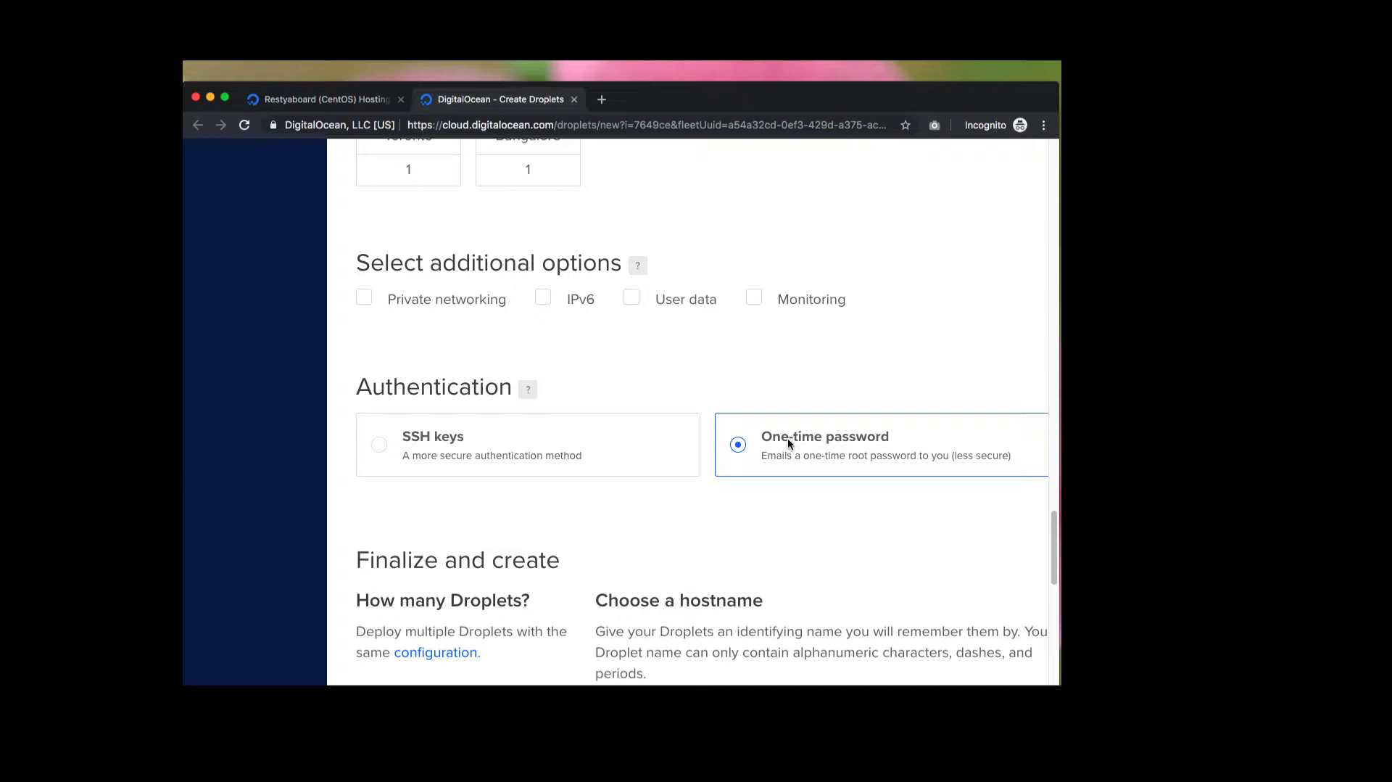
mouse_move(661, 490)
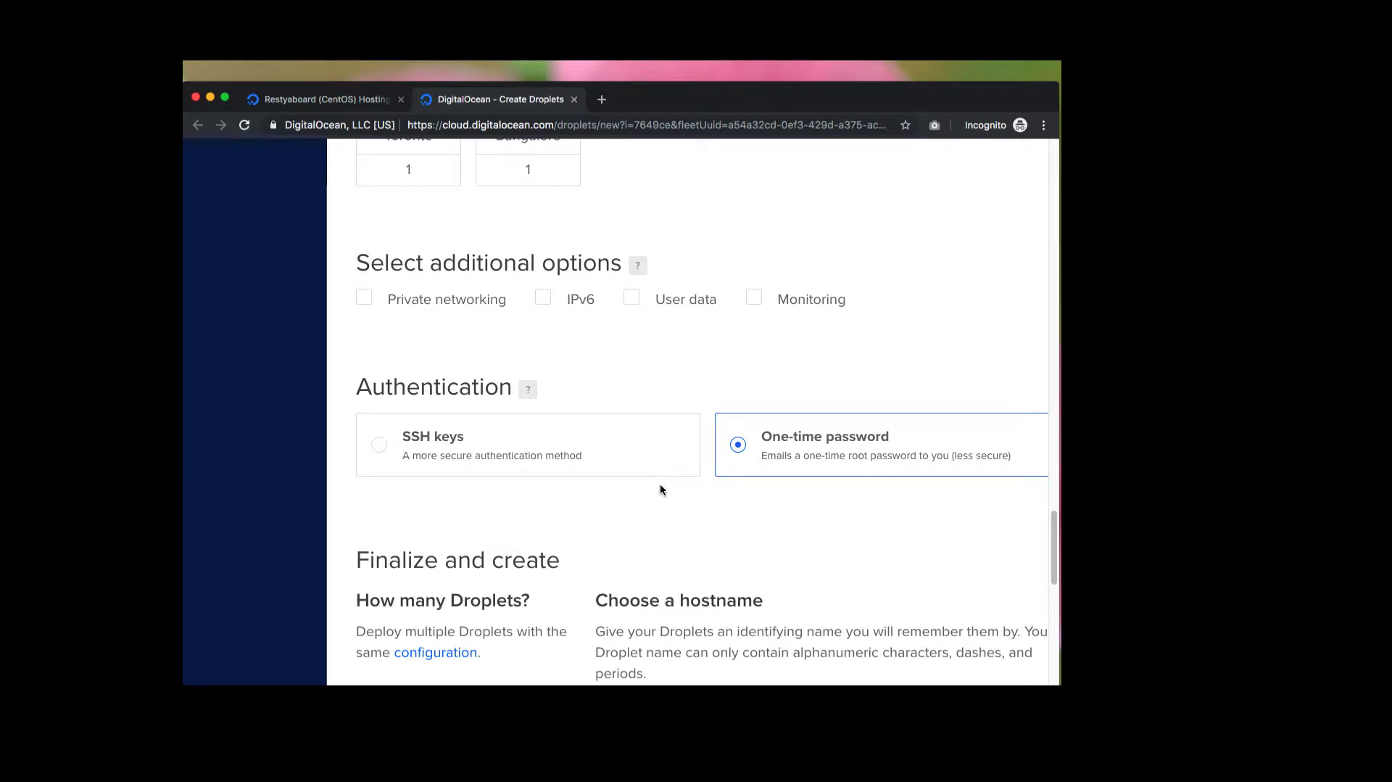
scroll("down", 3)
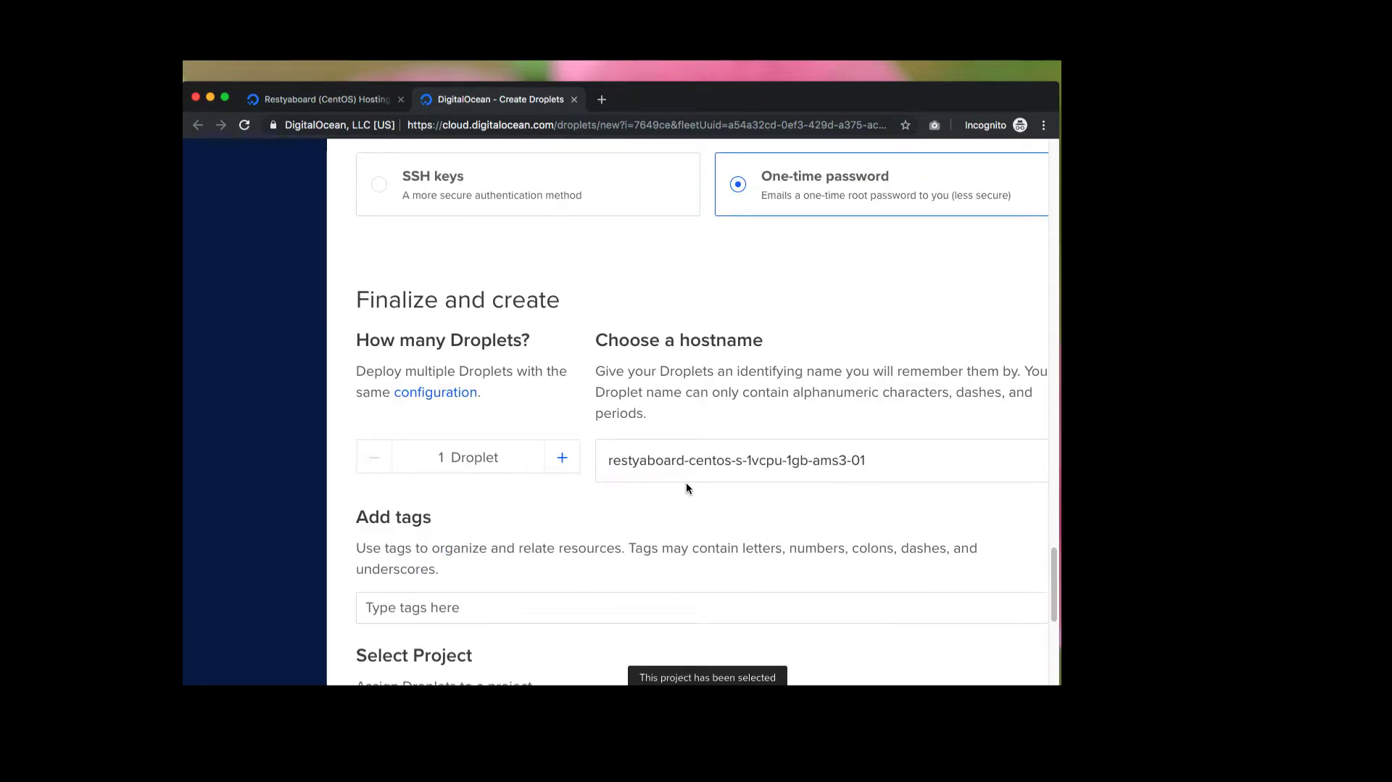
scroll("down", 3)
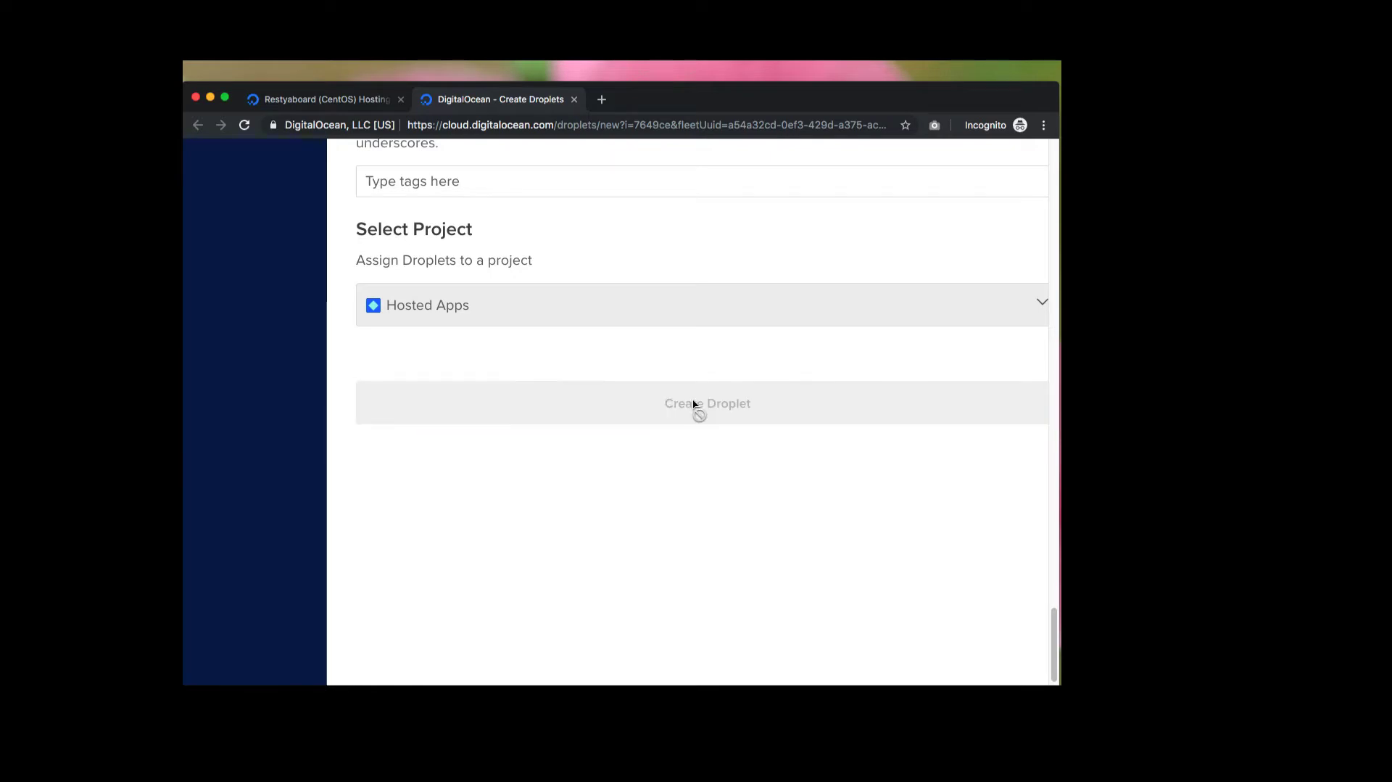
left_click(707, 402)
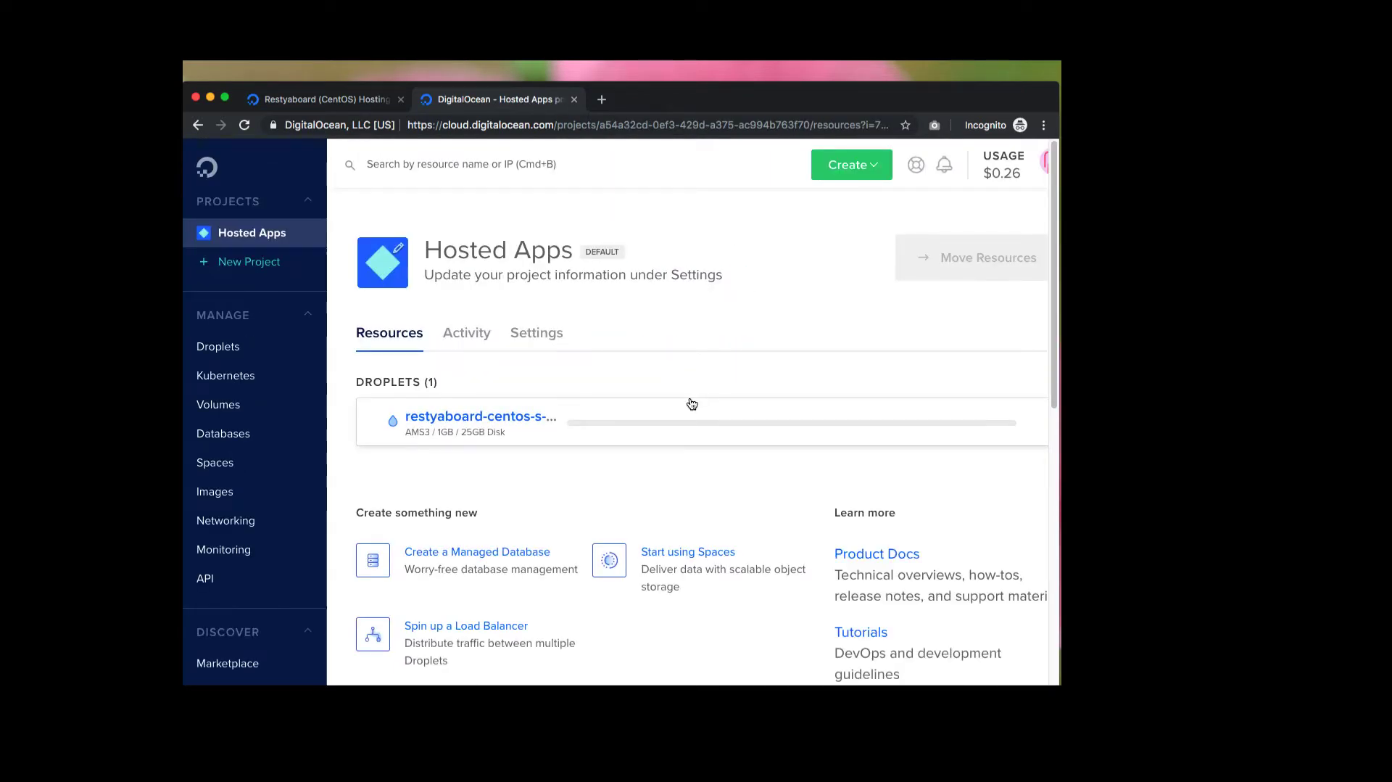